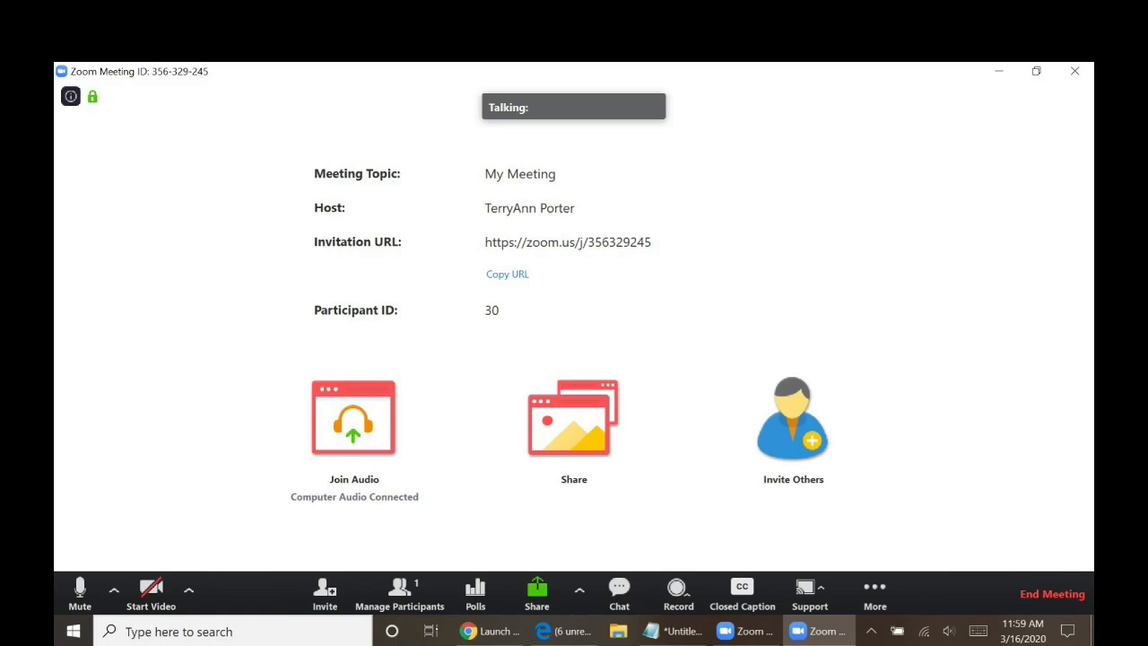
- View the microphone and speaker choices from Mute, then the camera list from Start Video
{"action": "left_click", "coordinate": [114, 590]}
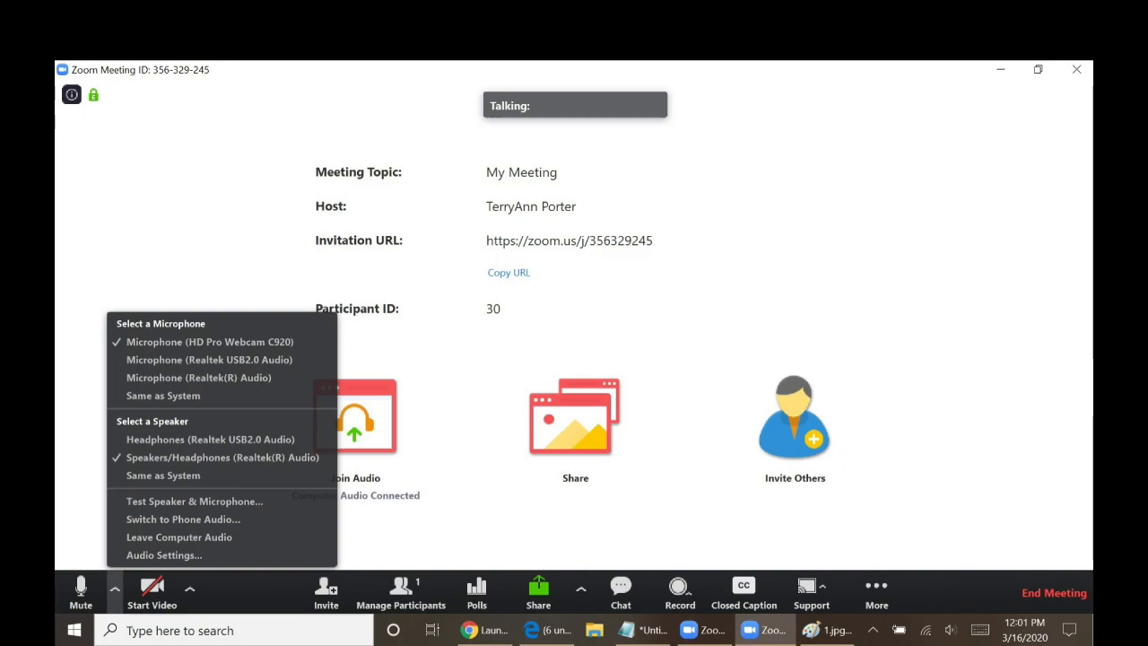
{"action": "left_click", "coordinate": [190, 588]}
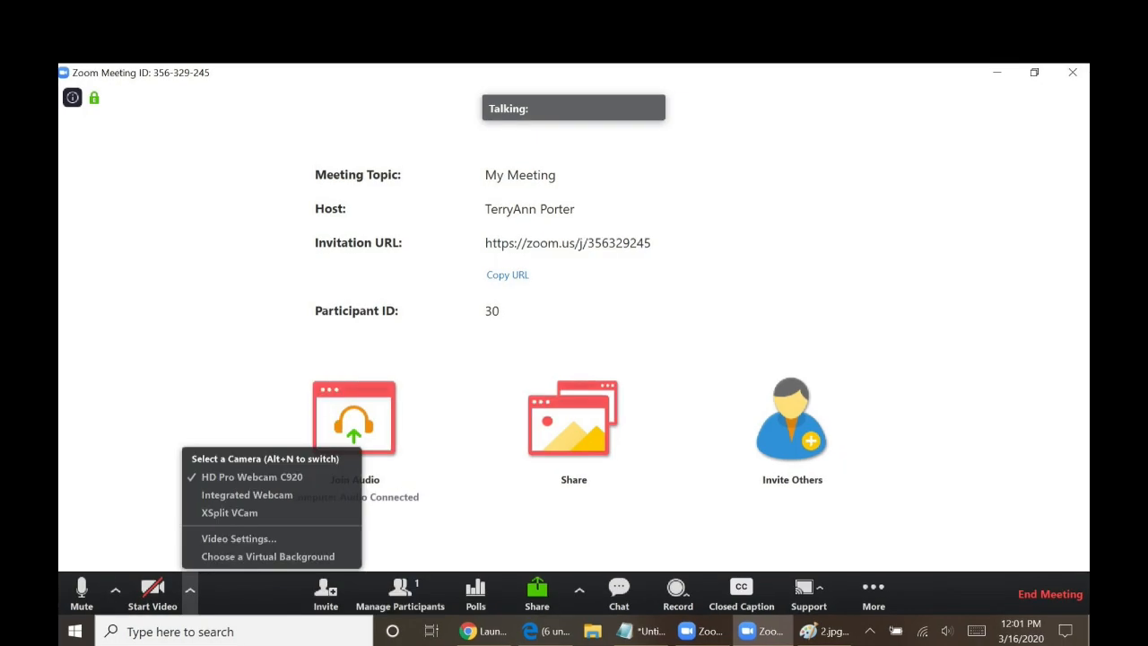